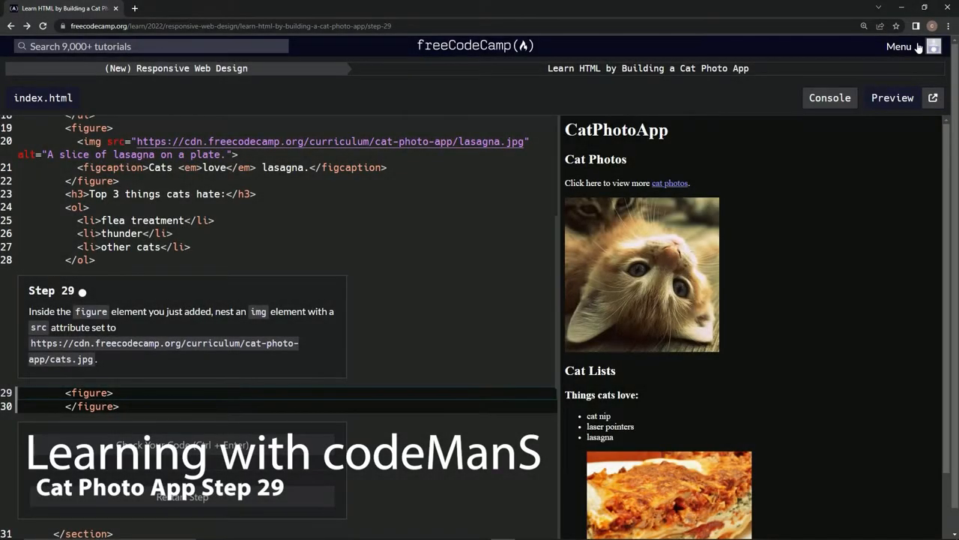
{"action": "mouse_move", "coordinate": [492, 61]}
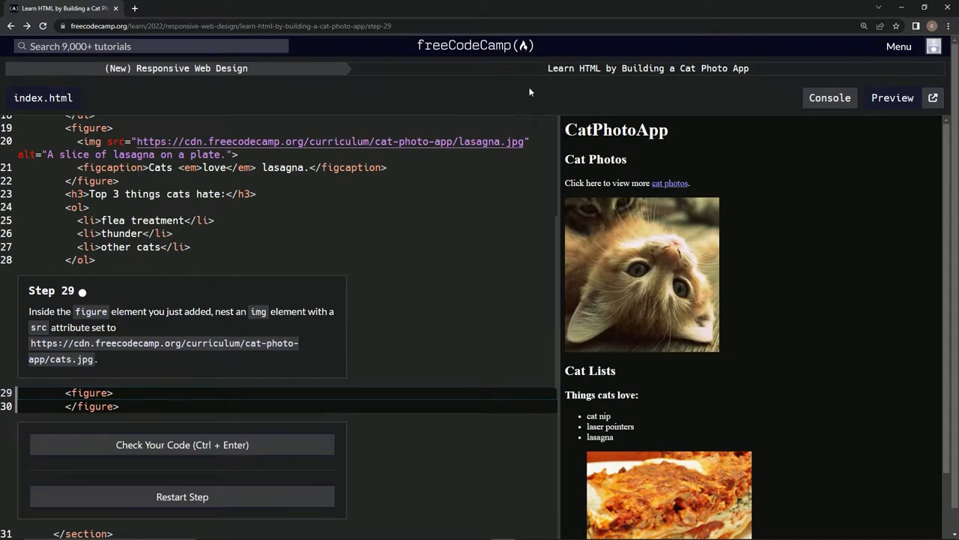
{"action": "mouse_move", "coordinate": [685, 88]}
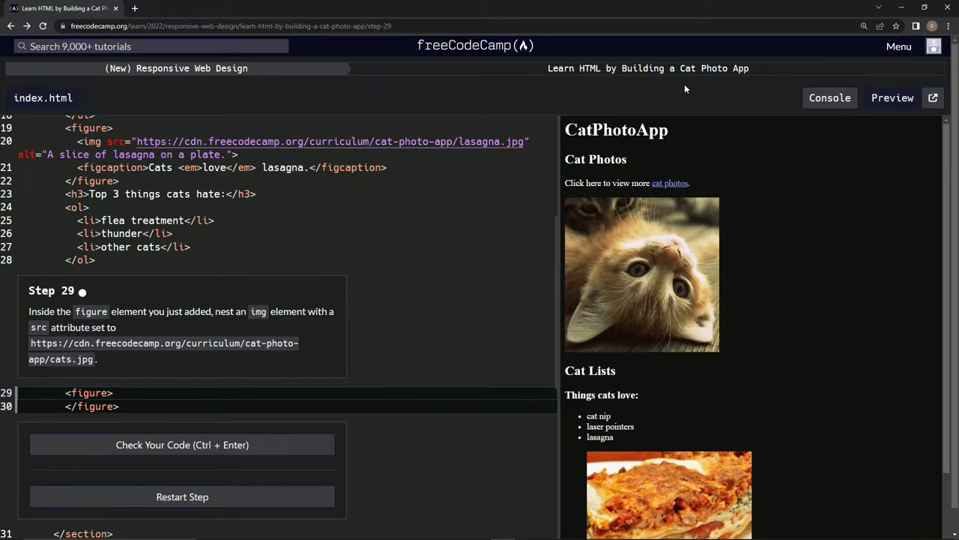
{"action": "mouse_move", "coordinate": [32, 311]}
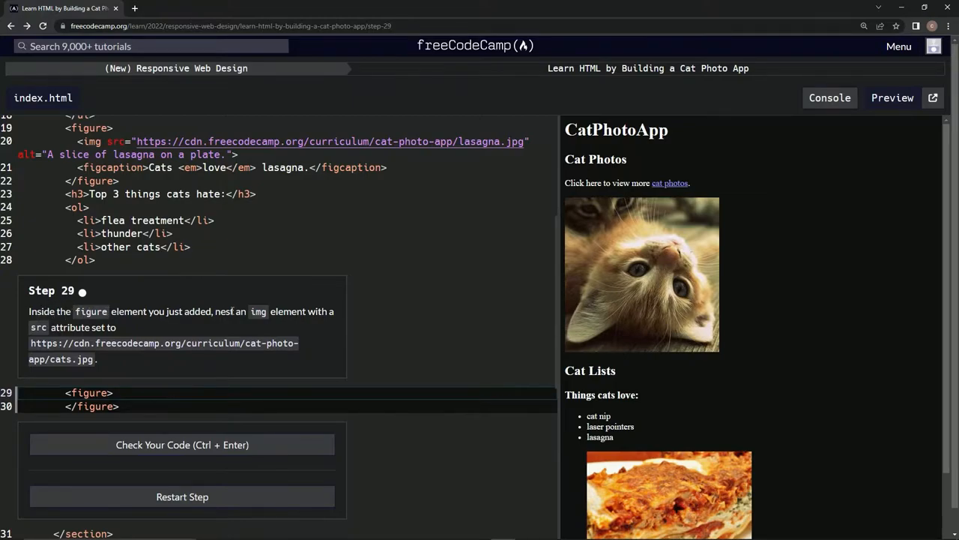
{"action": "mouse_move", "coordinate": [198, 327]}
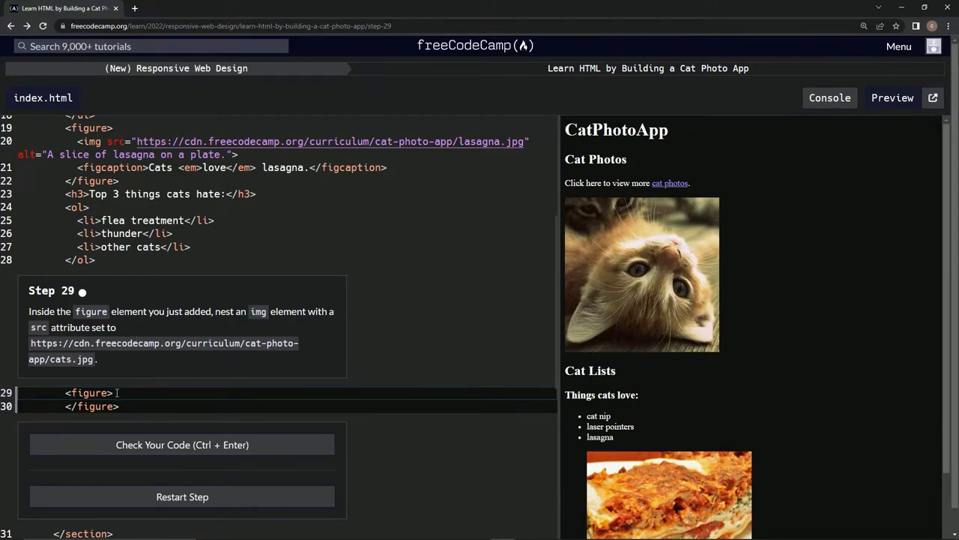
{"action": "key", "text": "Enter"}
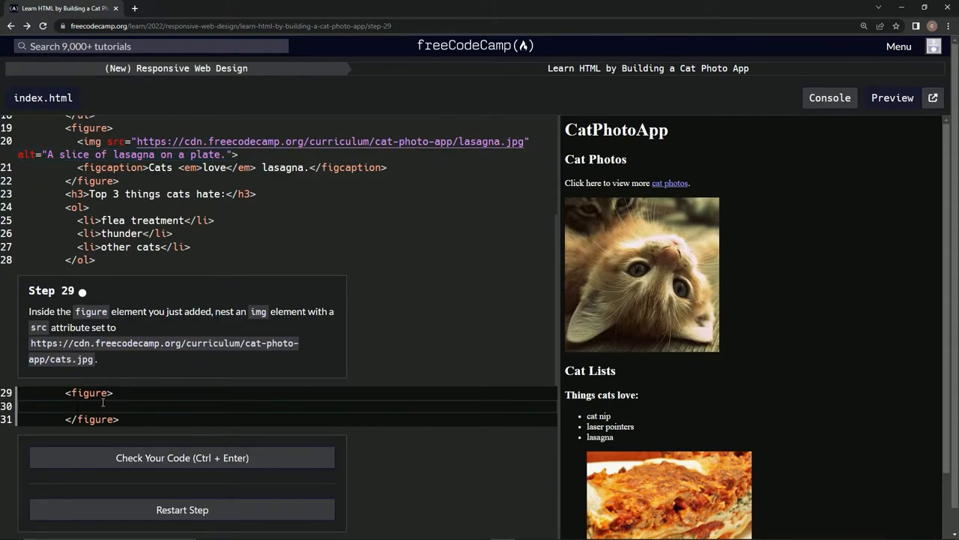
{"action": "type", "text": "<img>"}
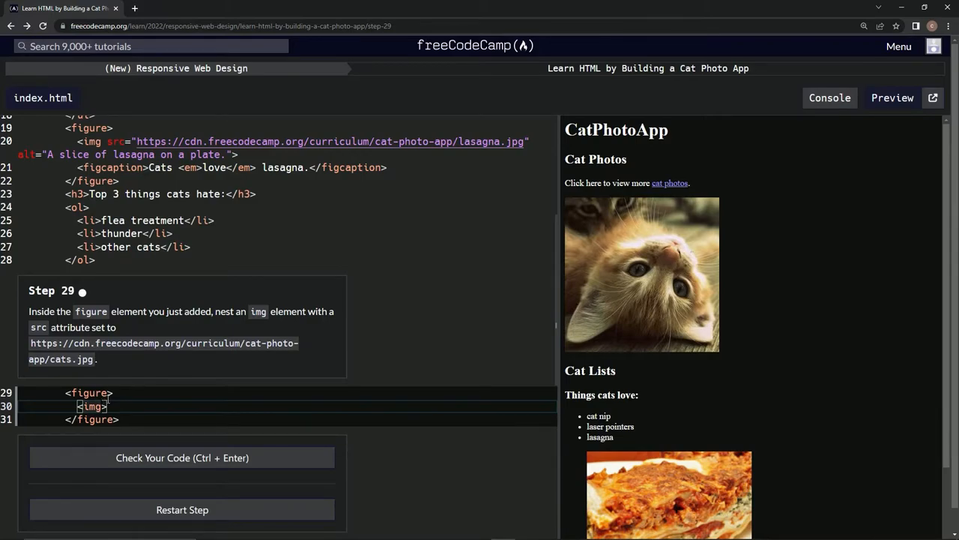
{"action": "type", "text": "src=\""}
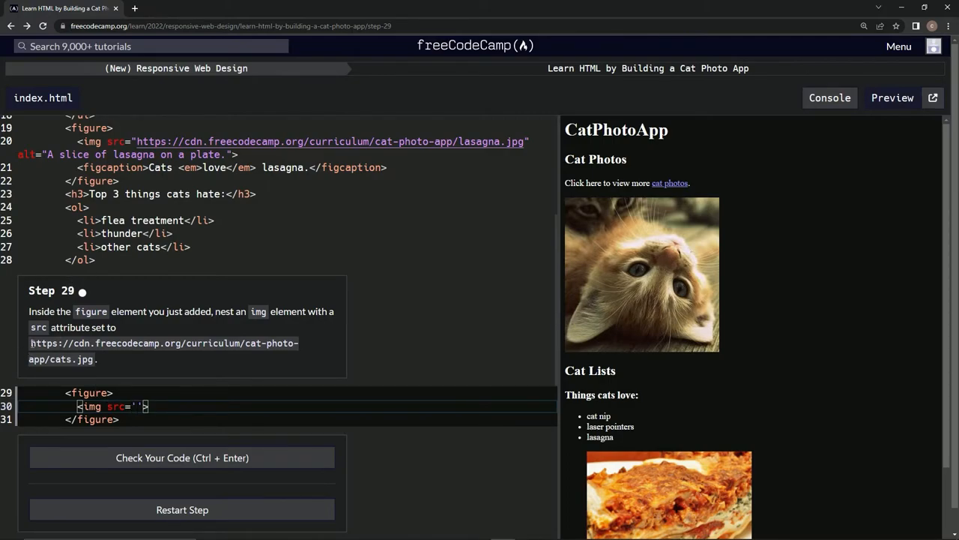
{"action": "left_click_drag", "start_coordinate": [30, 341], "coordinate": [93, 360]}
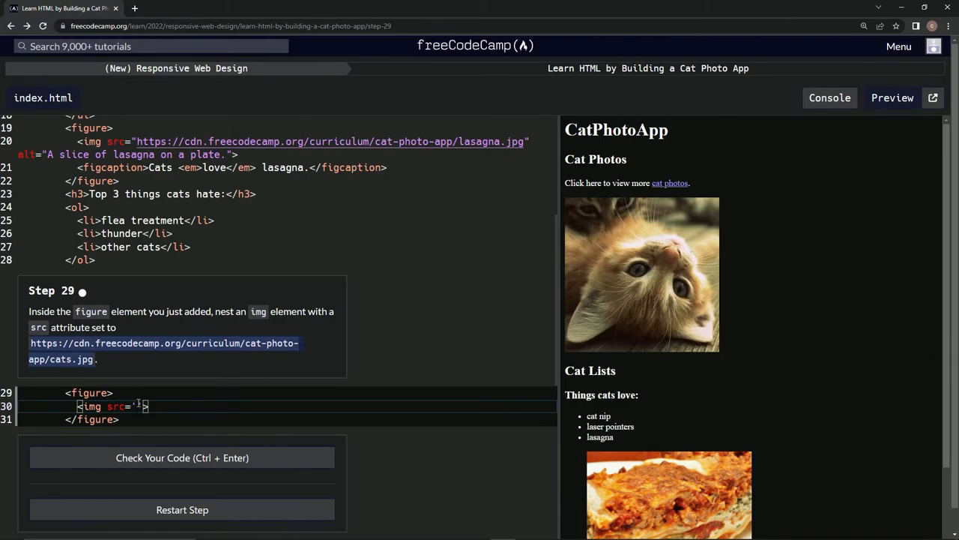
{"action": "type", "text": "https://cdn.freecodecamp.org/curriculum/cat-photo-app/cats.jpg"}
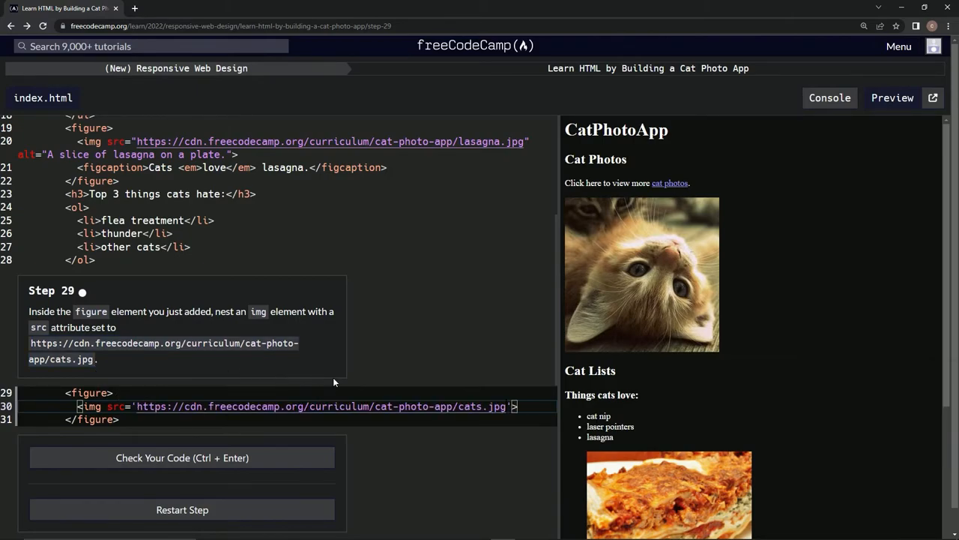
- Check the code, pass Step 29, and submit to advance to Step 30
{"action": "scroll", "scroll_direction": "down", "scroll_amount": 3}
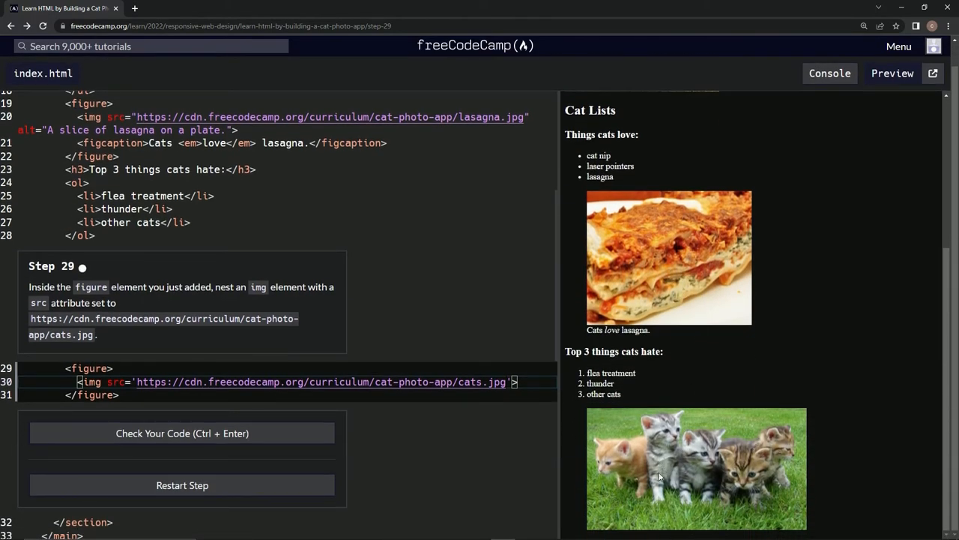
{"action": "mouse_move", "coordinate": [352, 198]}
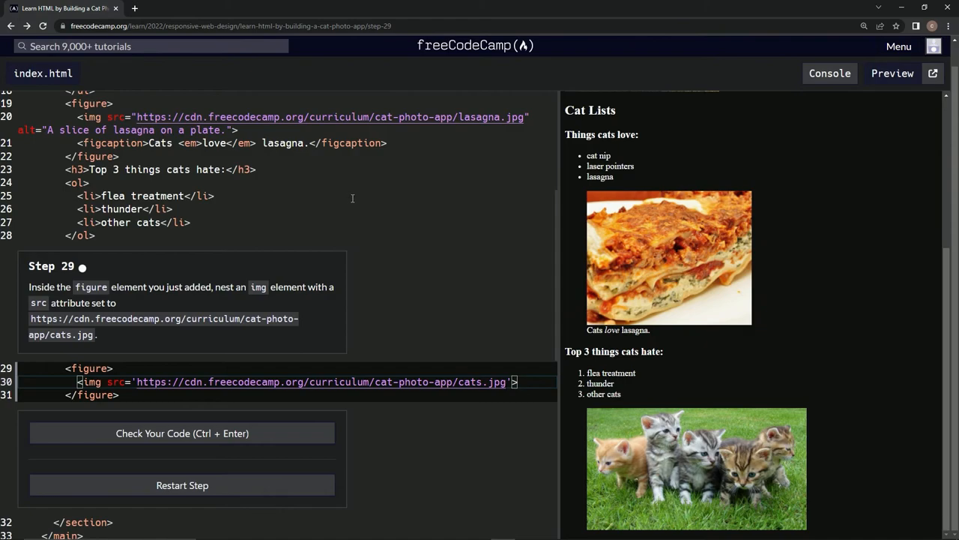
{"action": "left_click", "coordinate": [182, 433]}
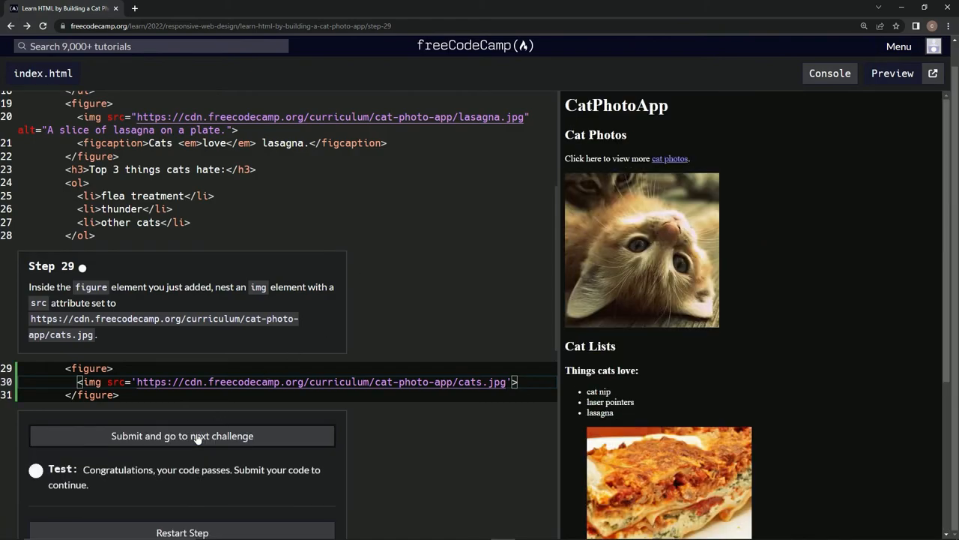
{"action": "left_click", "coordinate": [182, 435]}
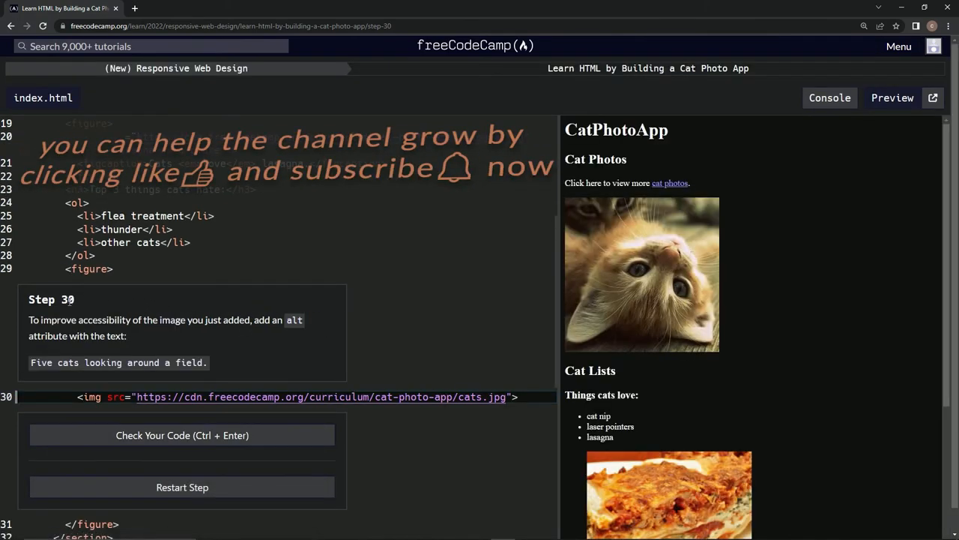